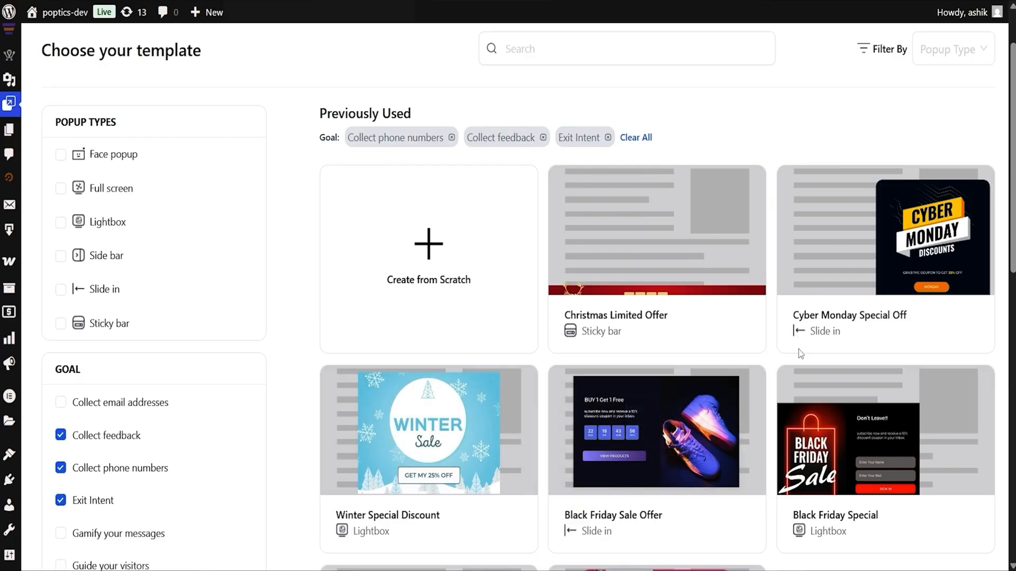
# Customize the Black Friday Special template, preview mobile and desktop layouts, and submit its signup form
pyautogui.scroll(-3)
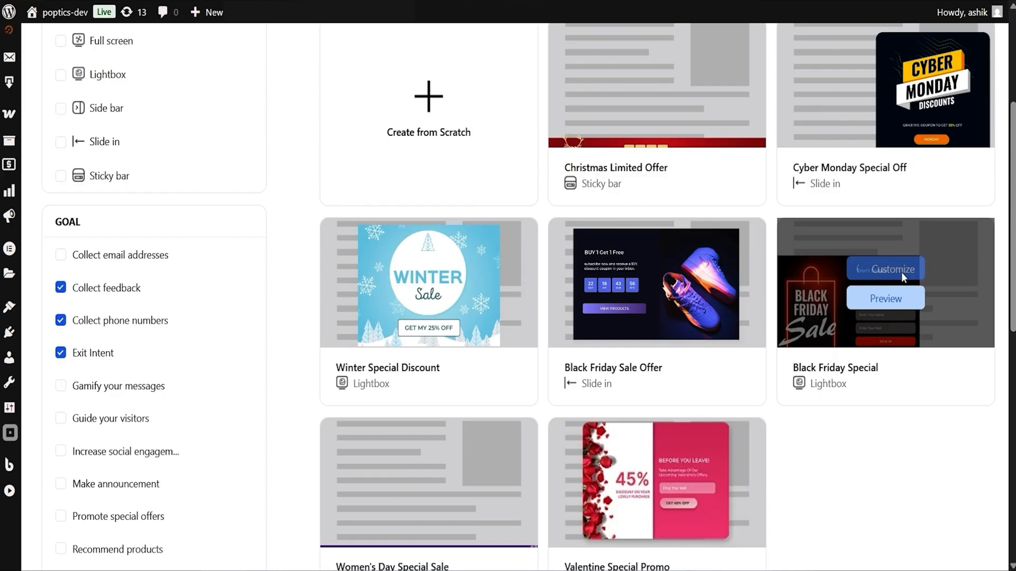
pyautogui.click(884, 269)
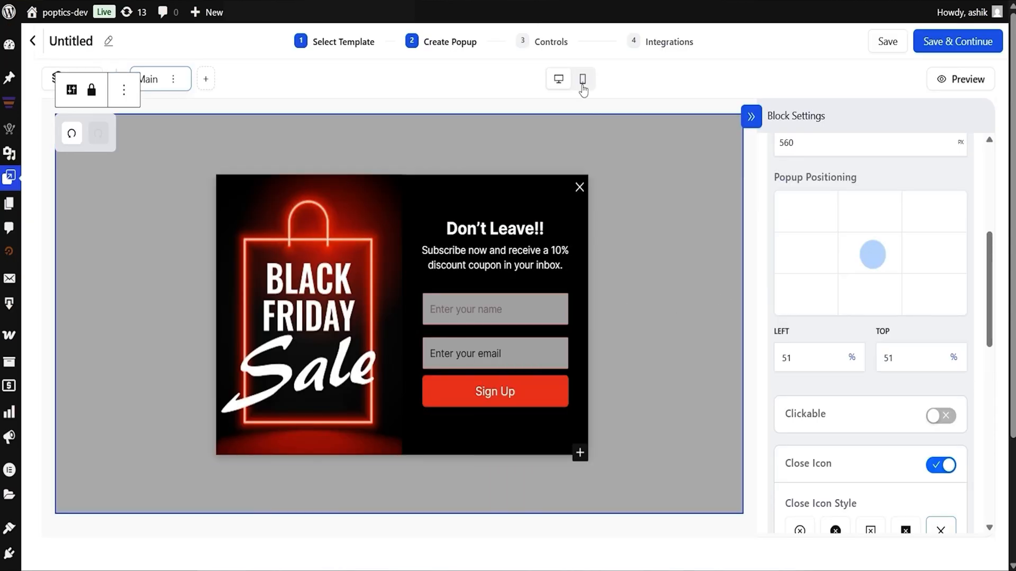
pyautogui.click(558, 78)
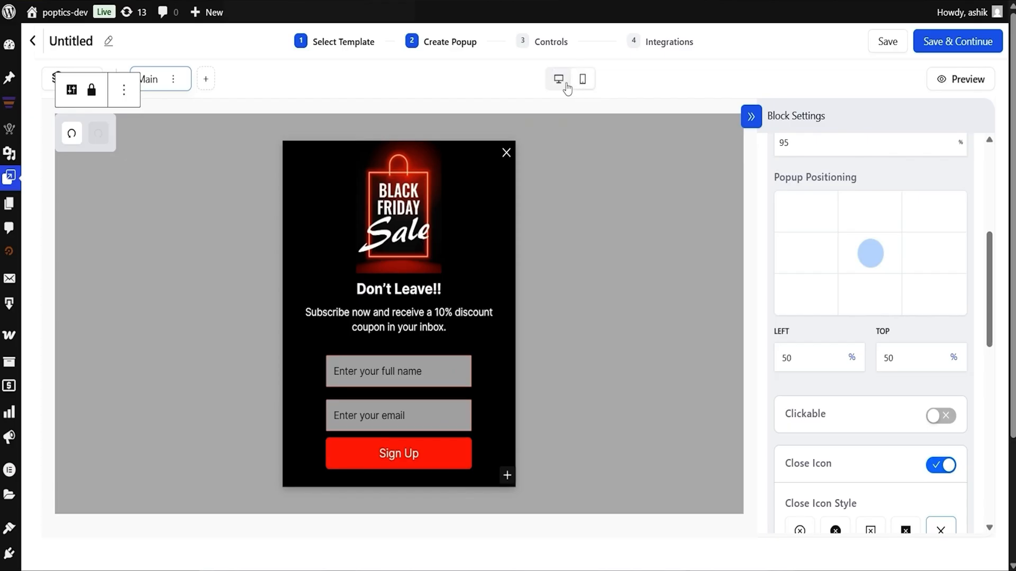
pyautogui.click(963, 79)
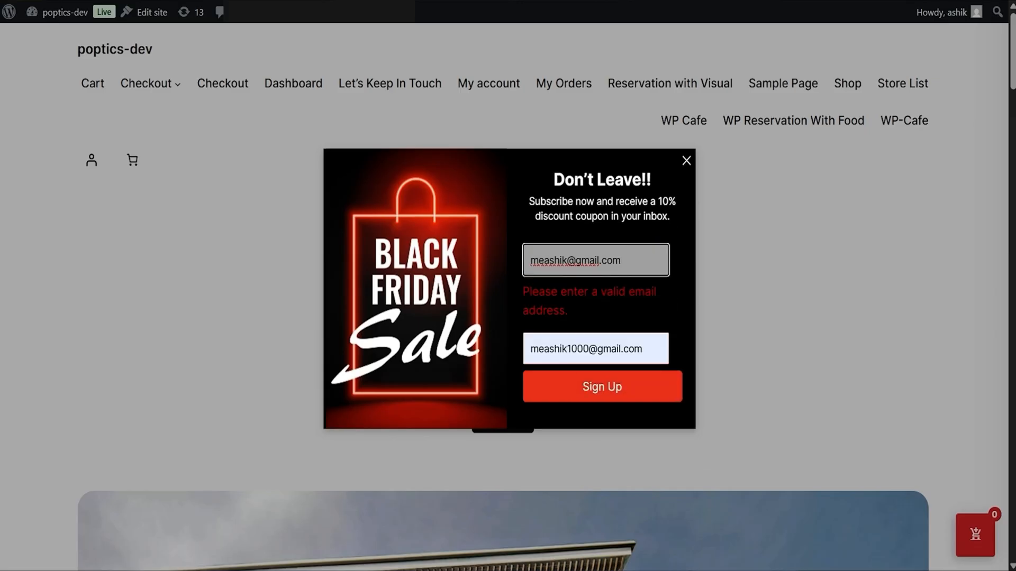
pyautogui.click(601, 387)
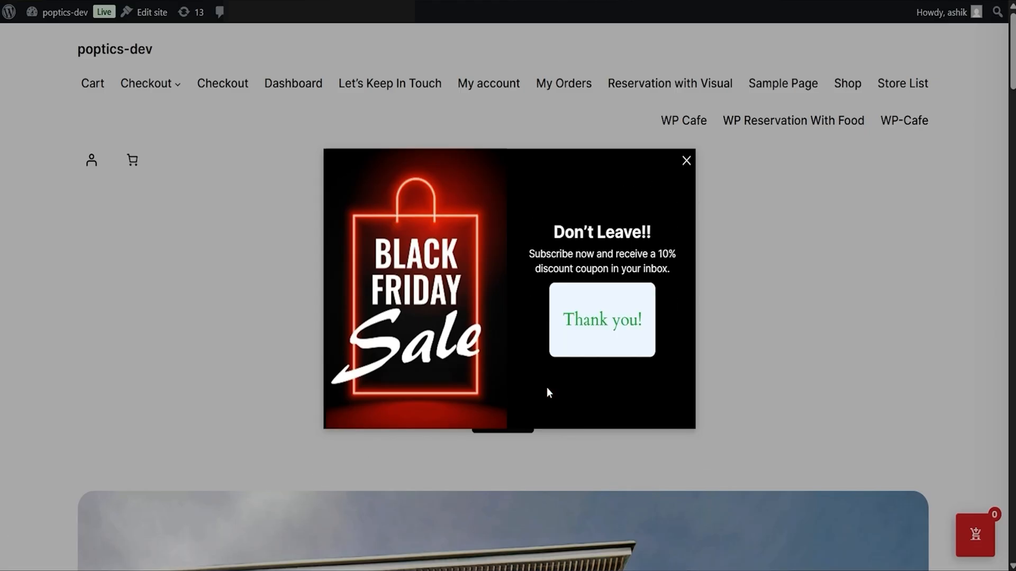
pyautogui.moveTo(552, 248)
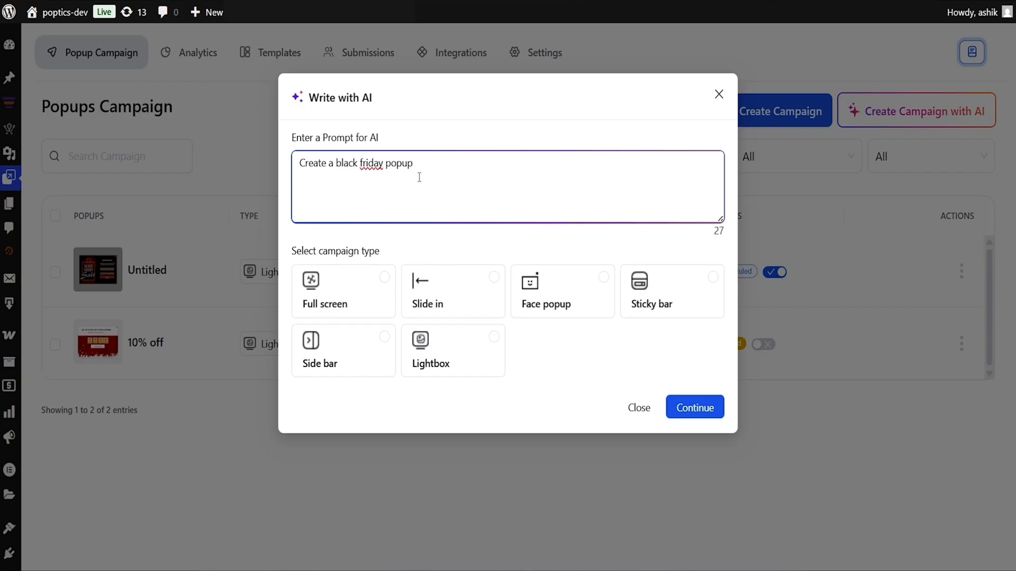
# Generate a slide-in AI popup campaign, then set display frequency to Custom Settings
pyautogui.click(453, 291)
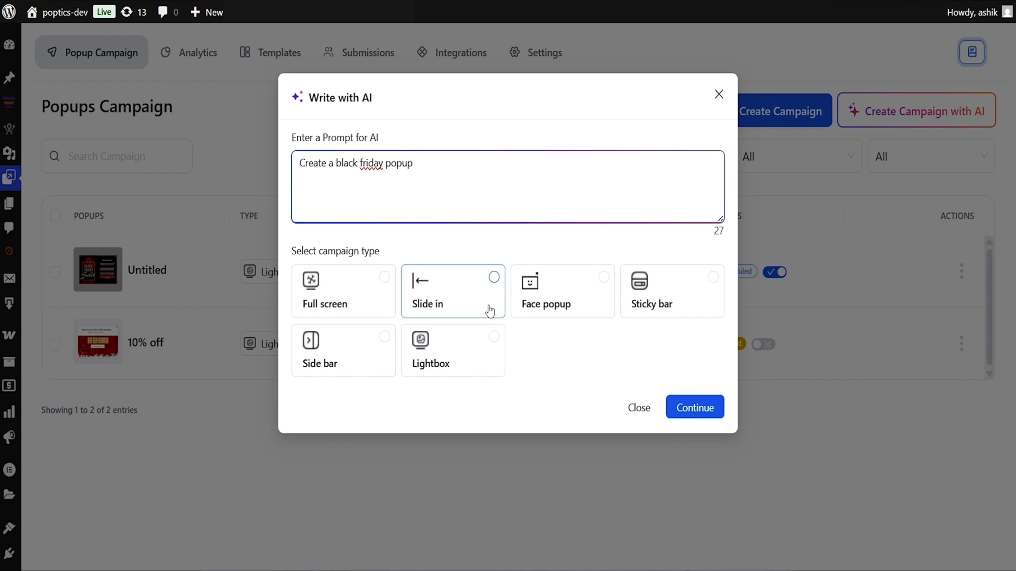
pyautogui.click(693, 407)
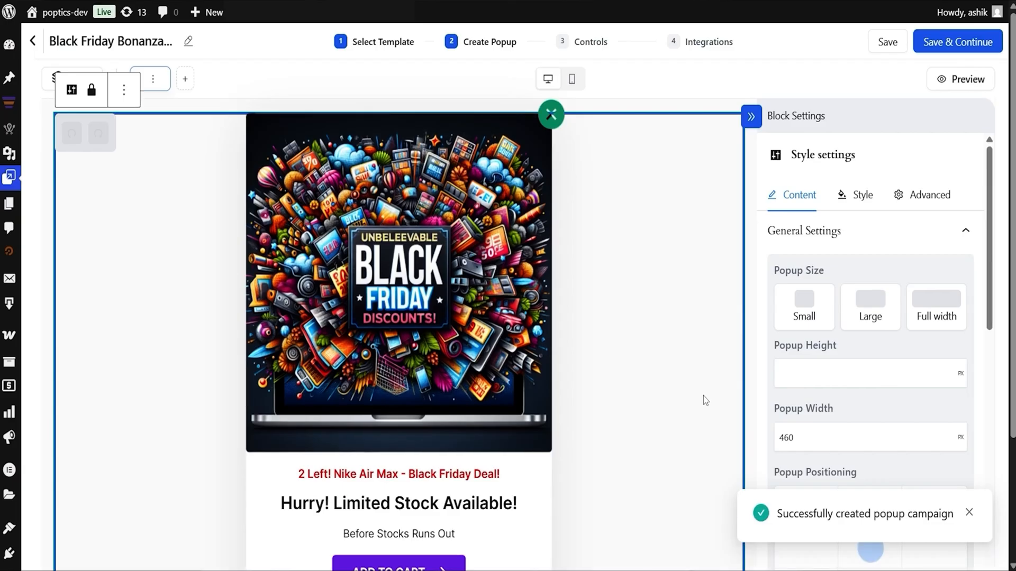
pyautogui.click(561, 40)
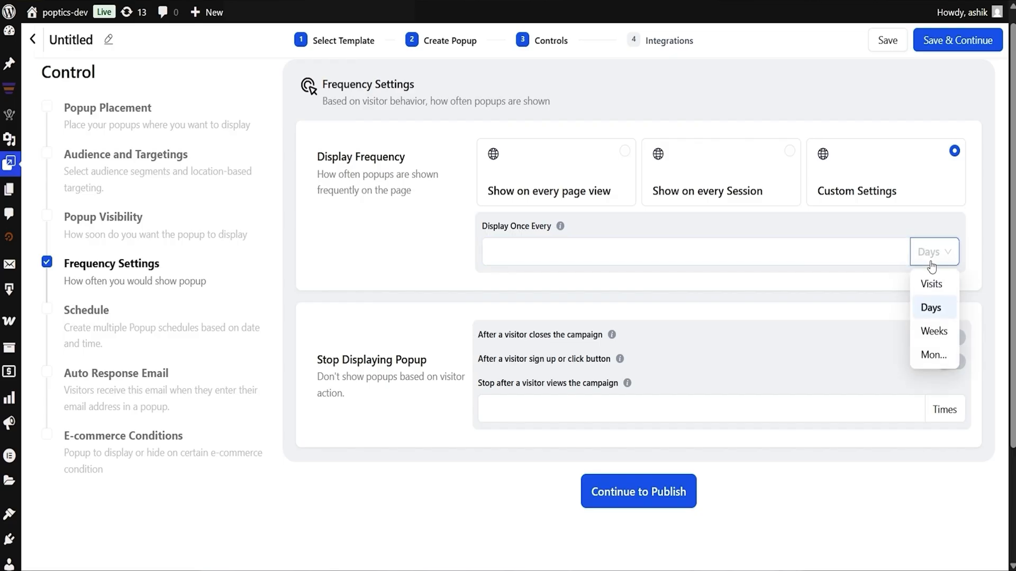
# Set a popup display delay, then limit placement to custom pages under the Products tab
pyautogui.click(103, 216)
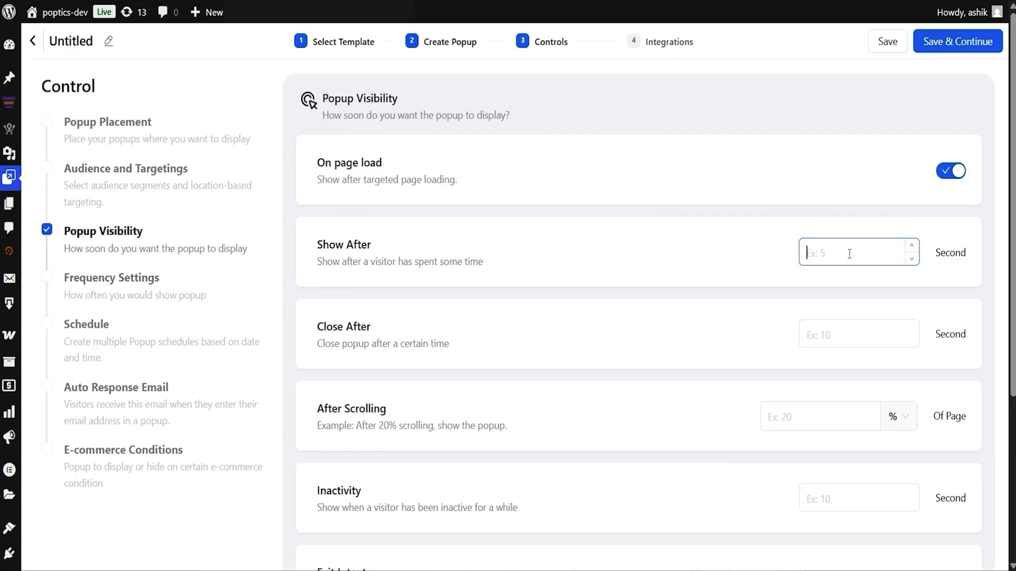
pyautogui.scroll(-3)
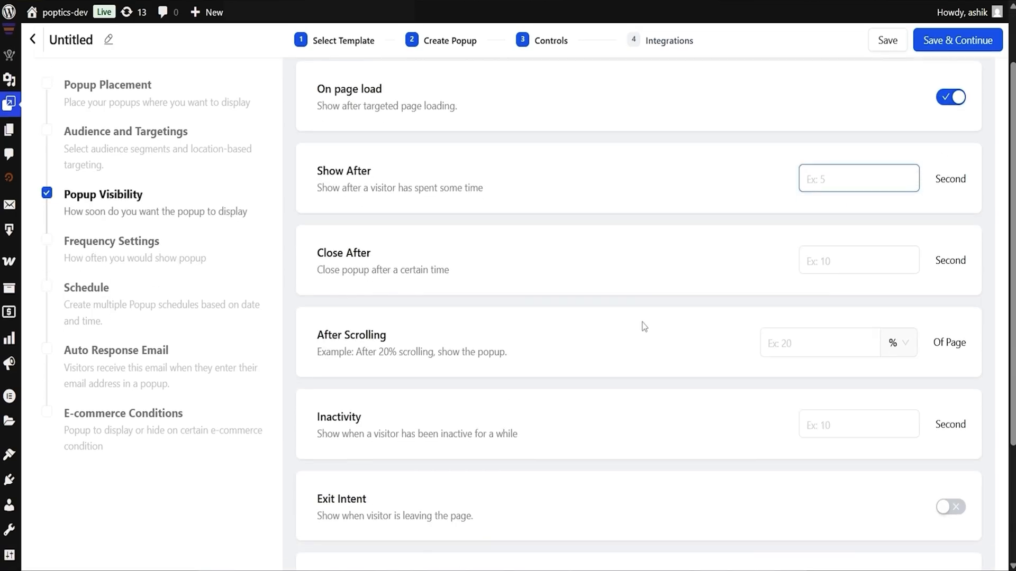
pyautogui.scroll(-3)
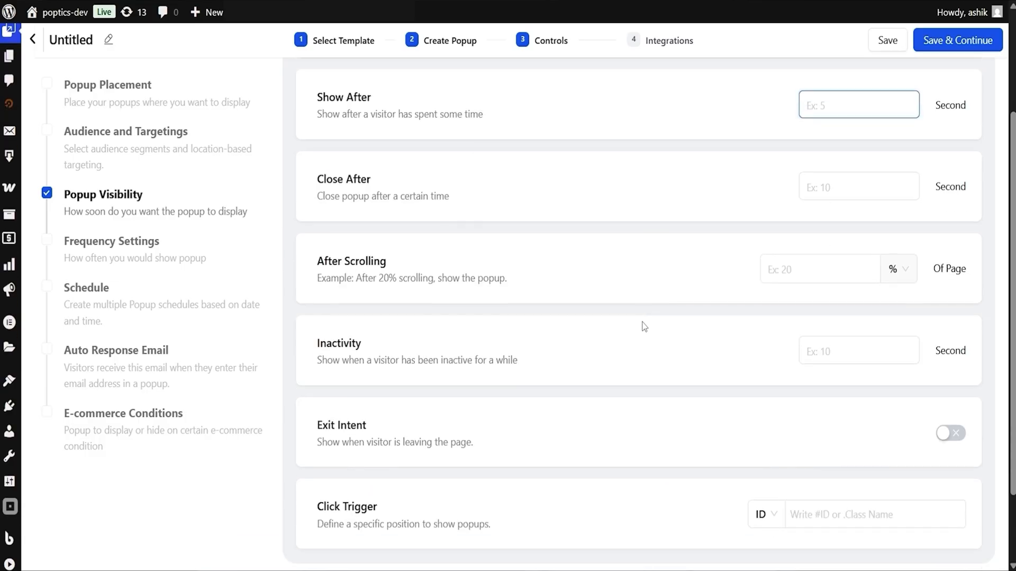
pyautogui.click(107, 84)
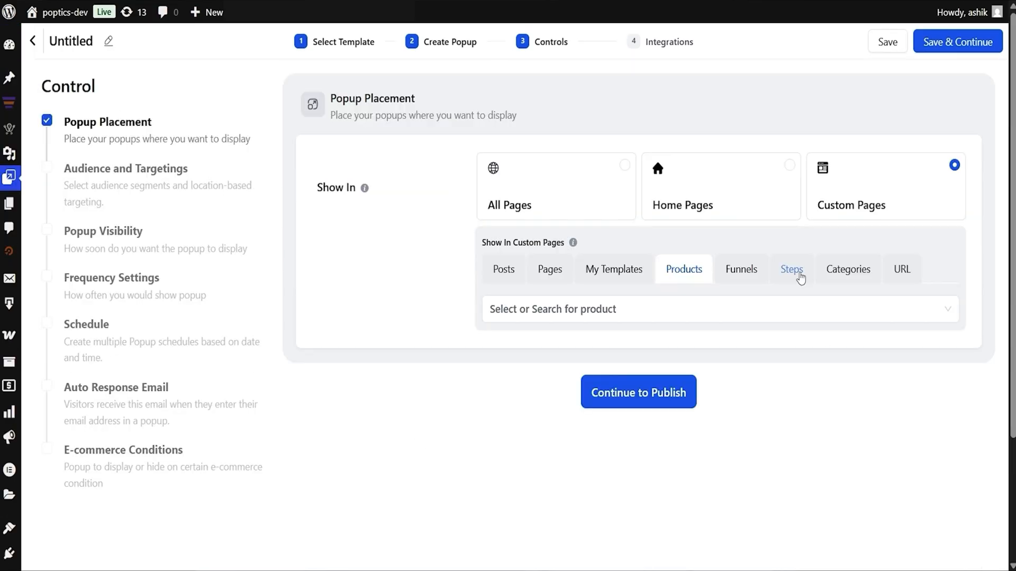
pyautogui.moveTo(136, 179)
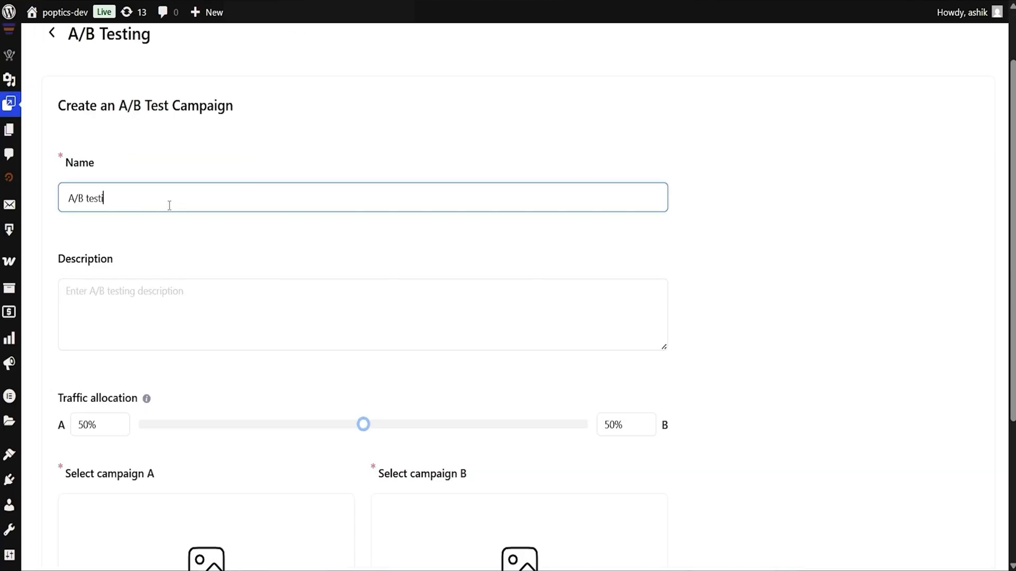
# Move past A/B testing and Integrations to the Analytics dashboard's visitor, view and conversion stats
pyautogui.scroll(-3)
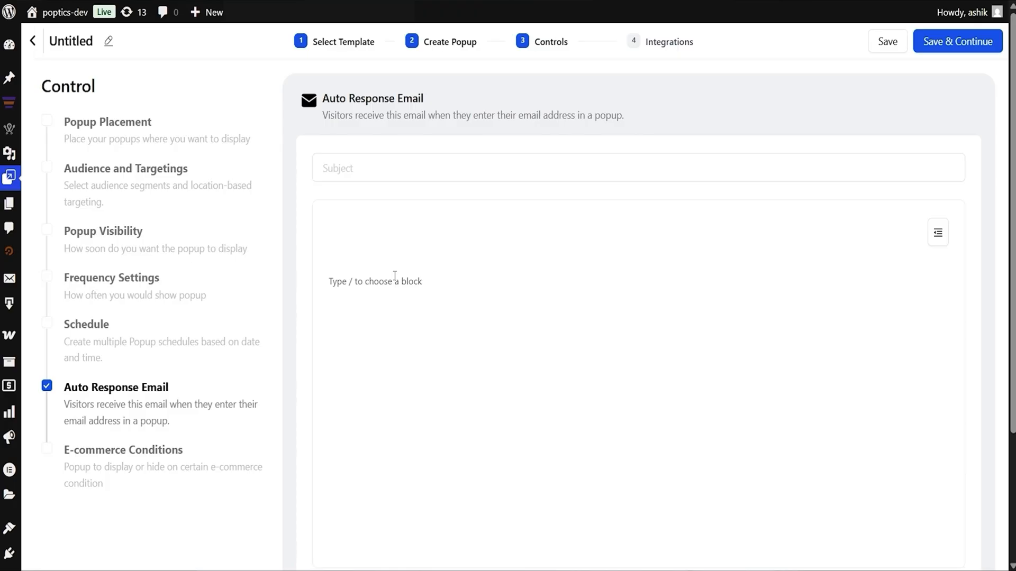
pyautogui.click(670, 41)
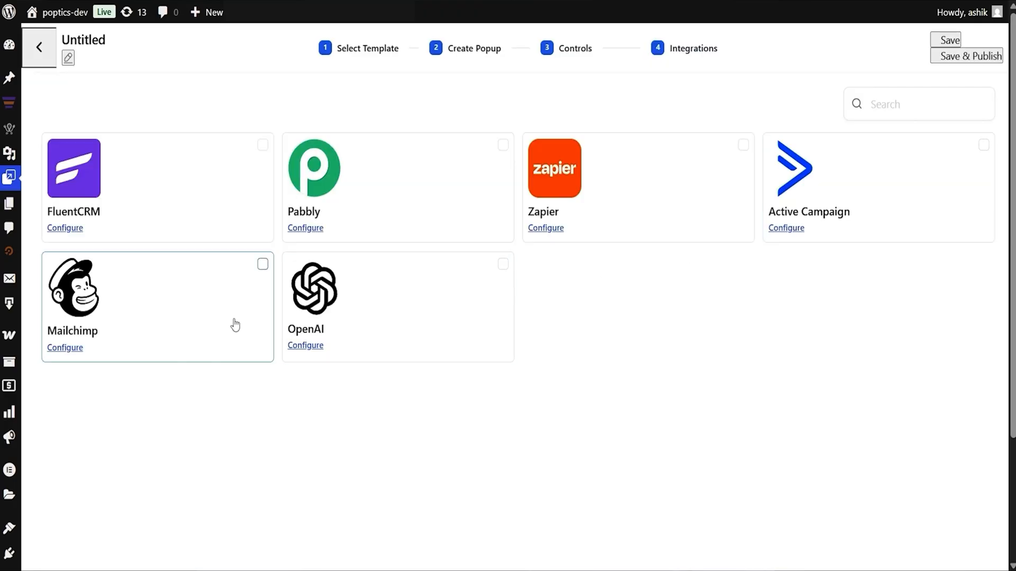
pyautogui.click(564, 48)
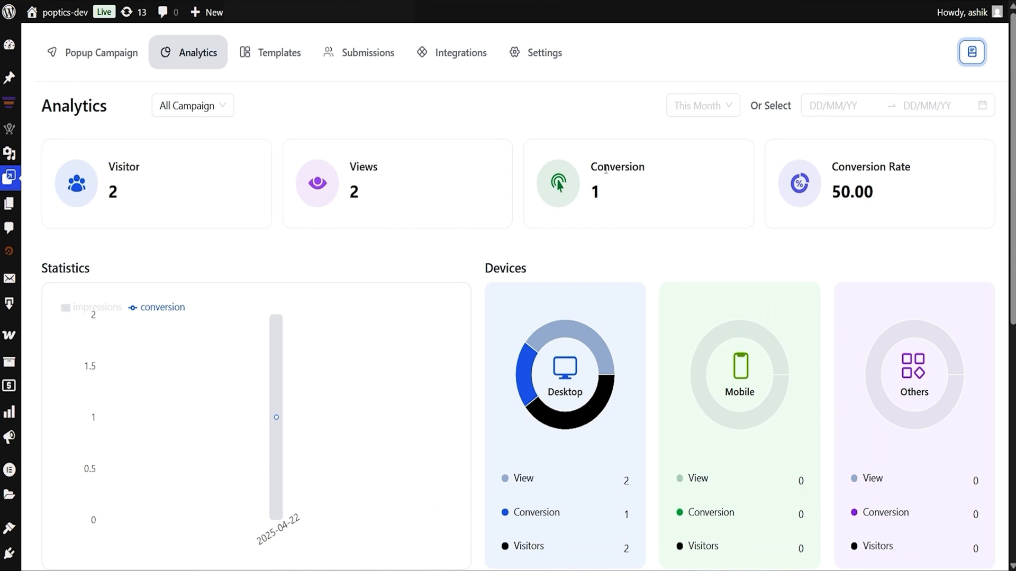
pyautogui.scroll(-3)
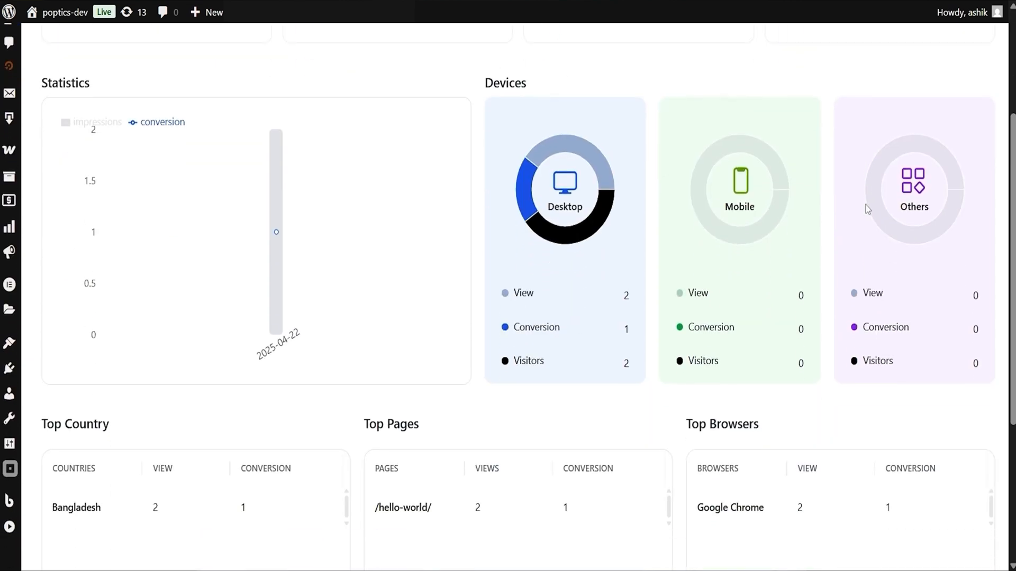
pyautogui.scroll(3)
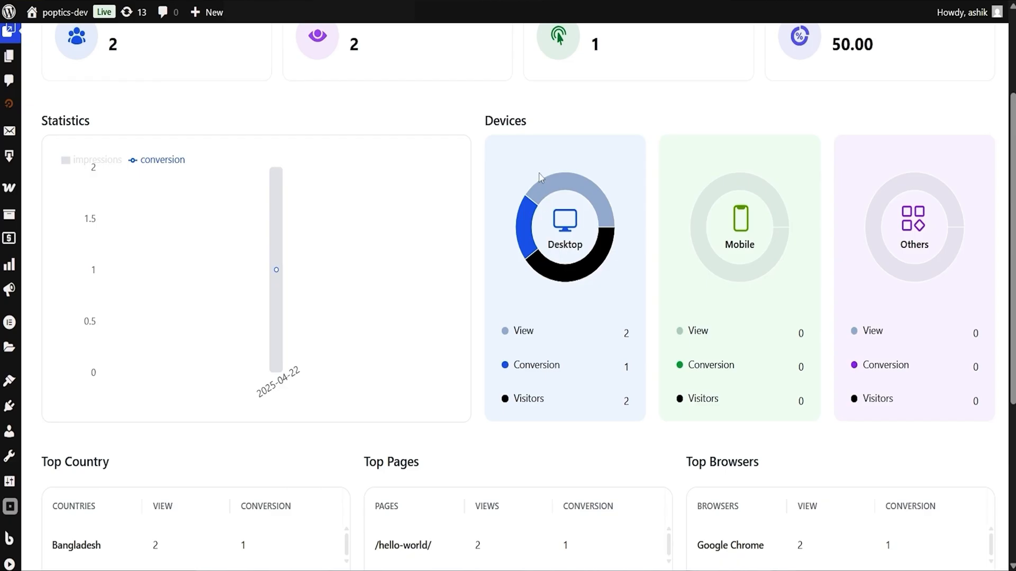
pyautogui.moveTo(577, 193)
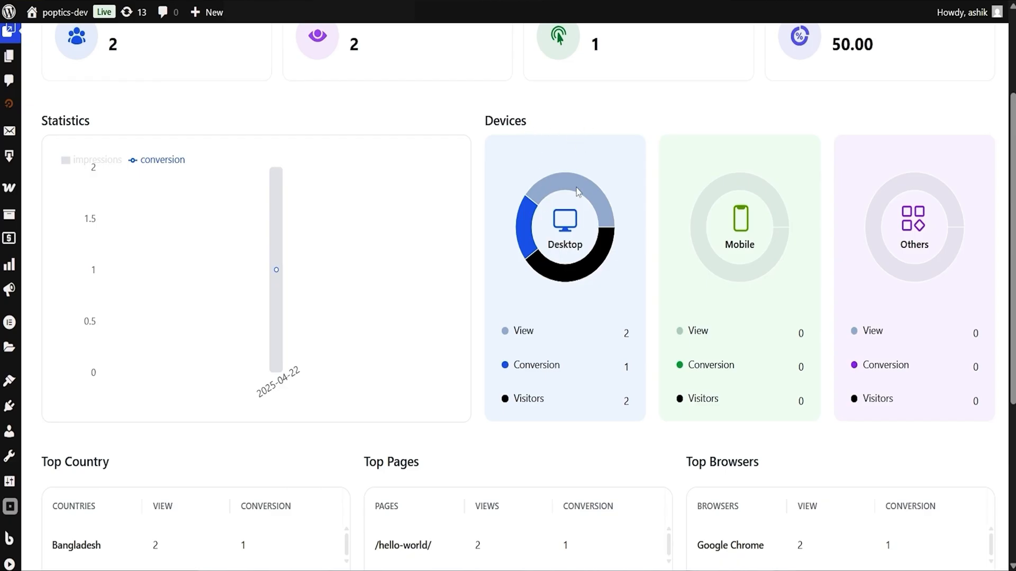
pyautogui.scroll(-3)
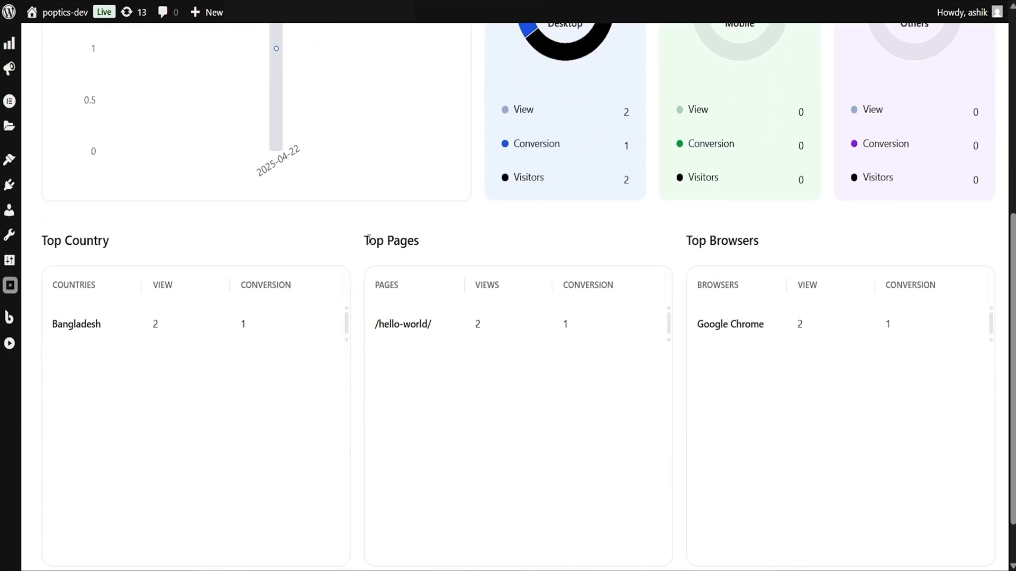